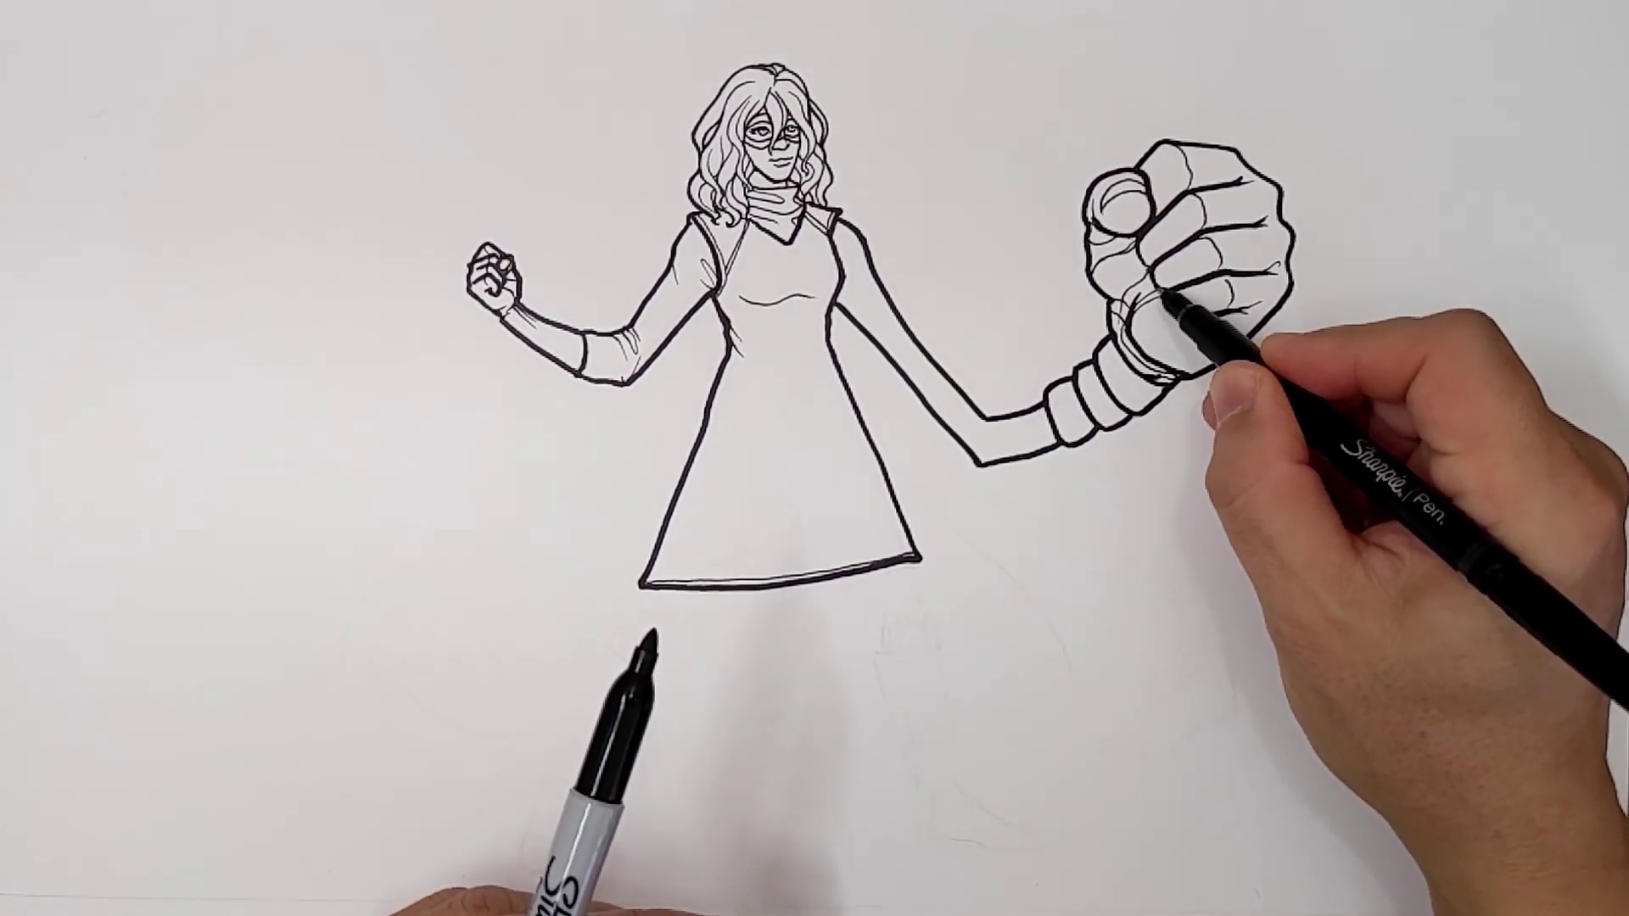
{"action": "mouse_move", "coordinate": [1155, 337]}
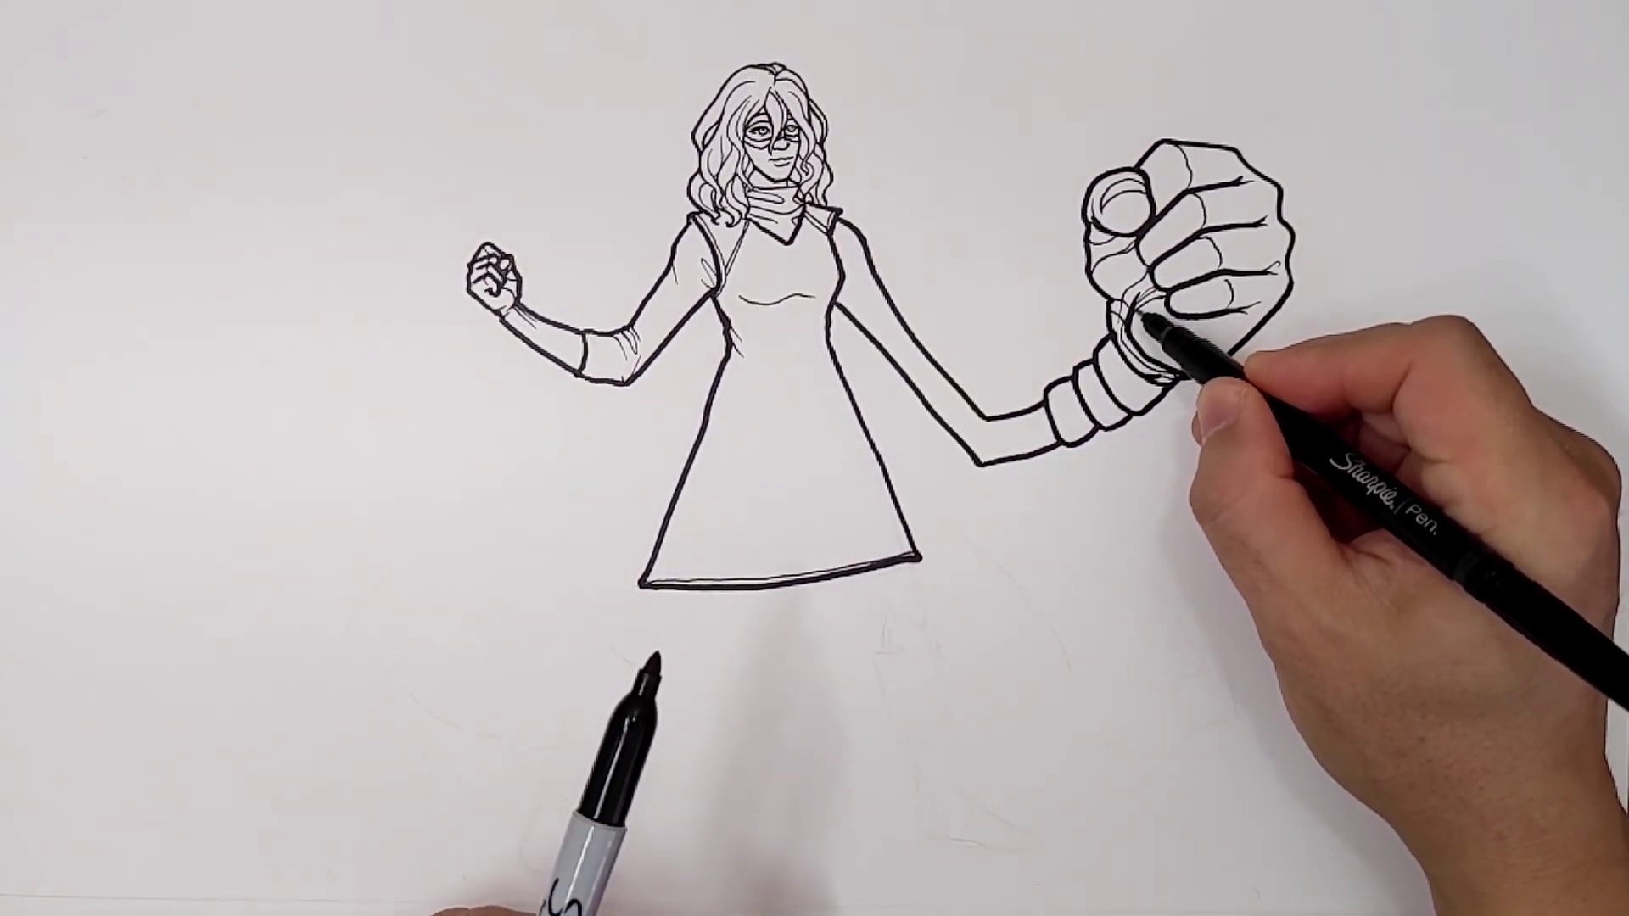